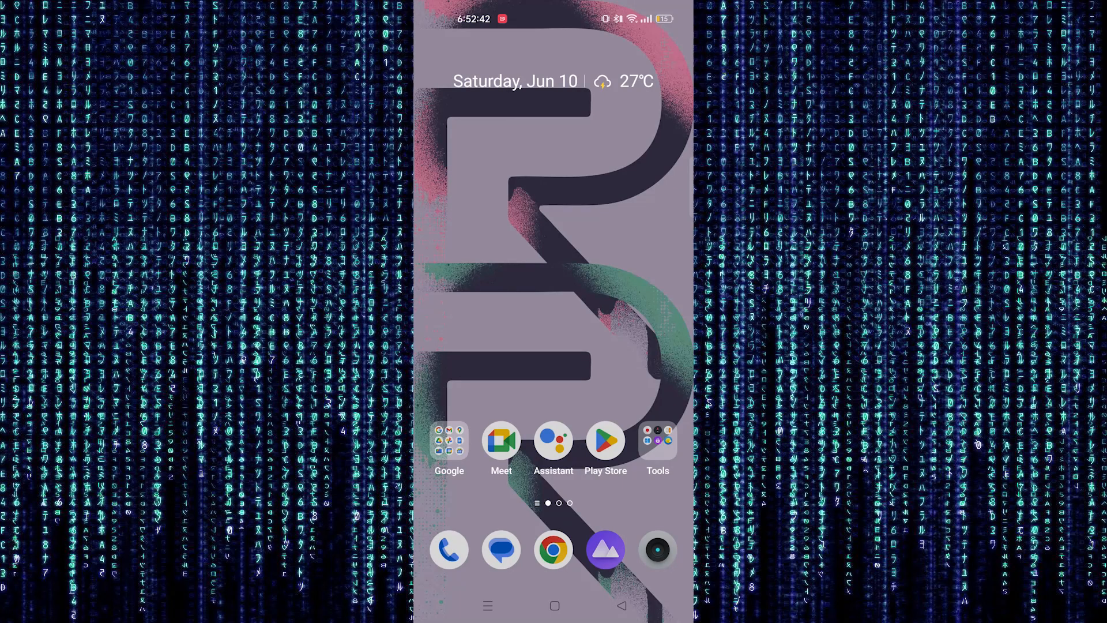
# - Launch Chrome from the home screen dock to its new-tab page
pyautogui.click(553, 549)
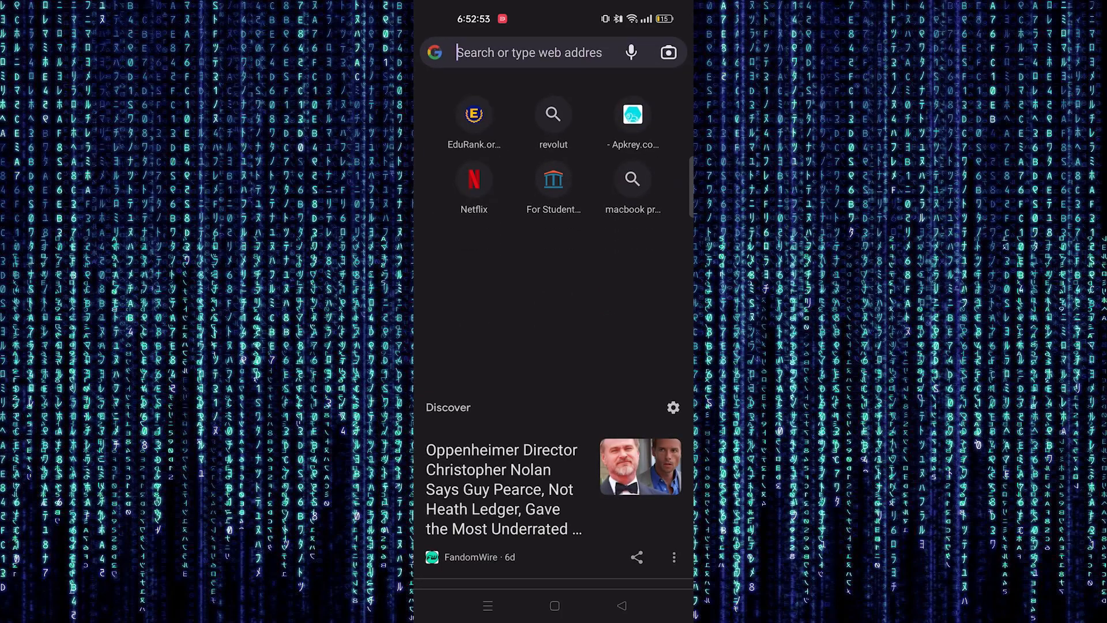
# - Search Google for 'opus clip' from the address bar
pyautogui.write('opus clip')
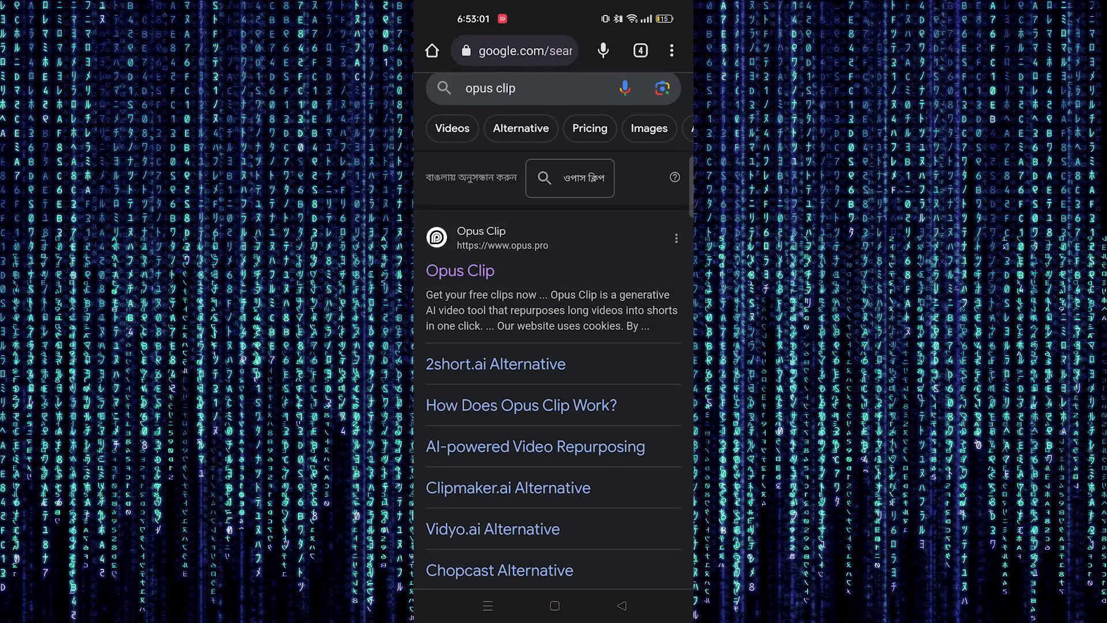
pyautogui.click(460, 270)
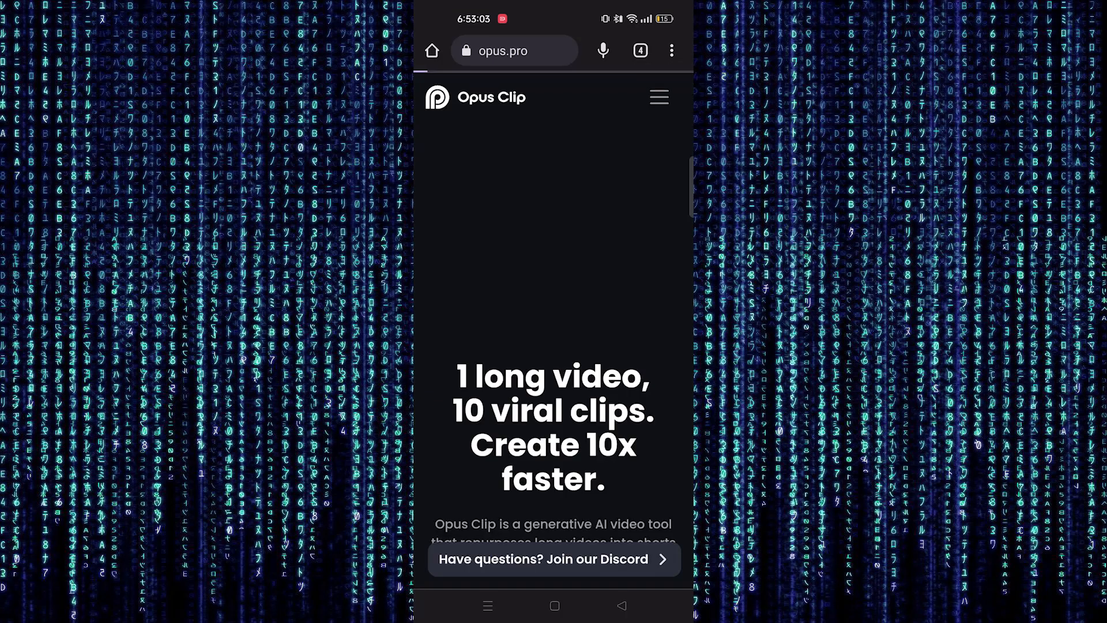
pyautogui.click(552, 219)
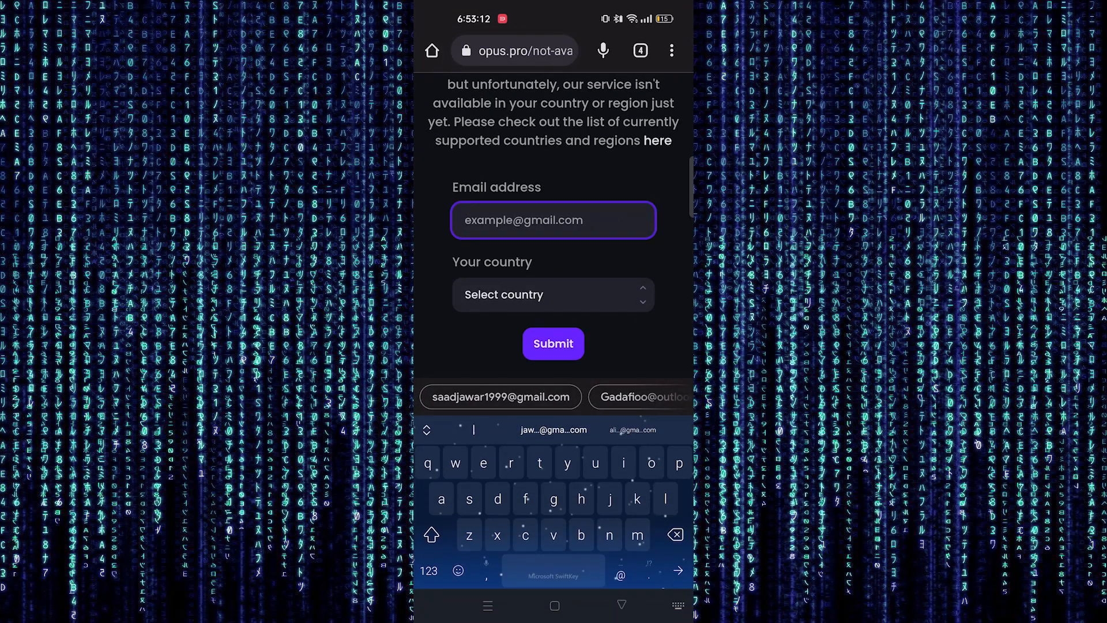
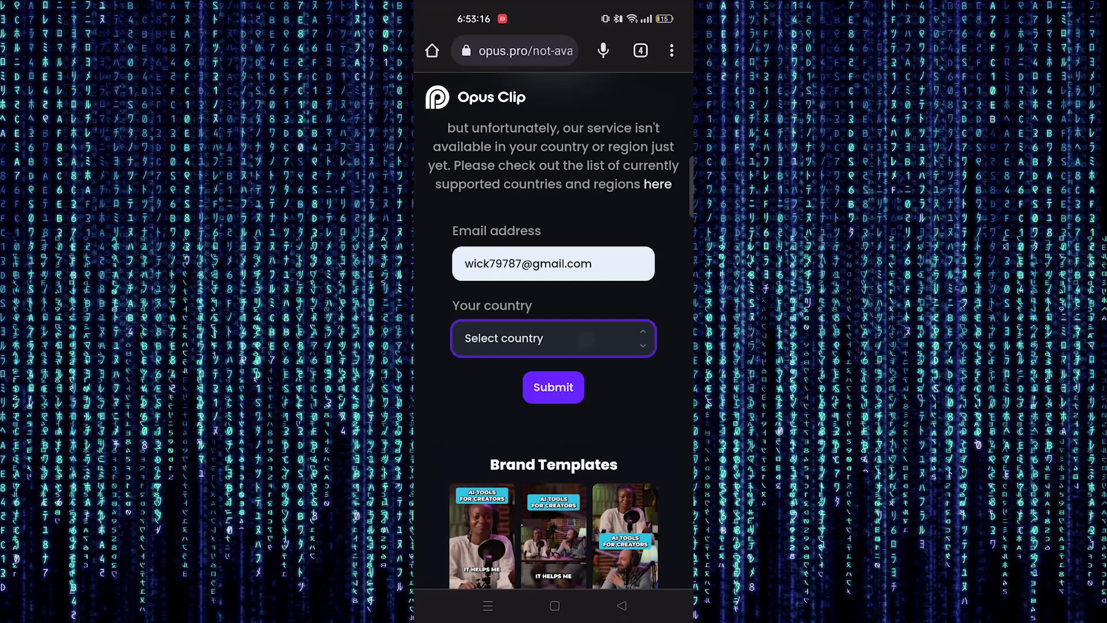
# - Choose India as the country in the form's country dropdown
pyautogui.click(553, 338)
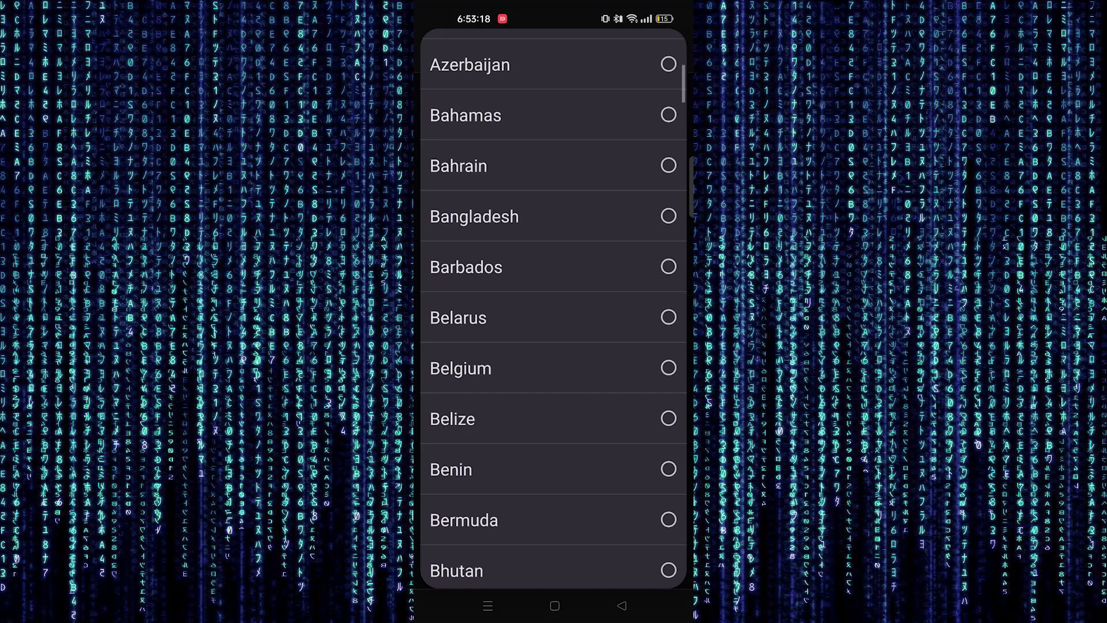
pyautogui.scroll(-3)
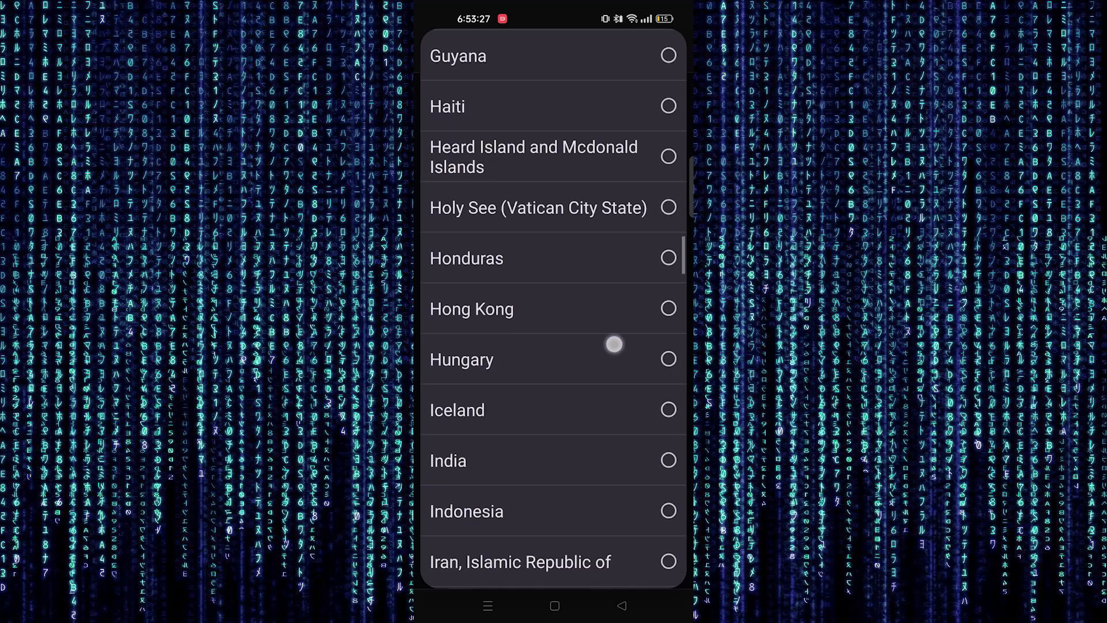
pyautogui.click(447, 460)
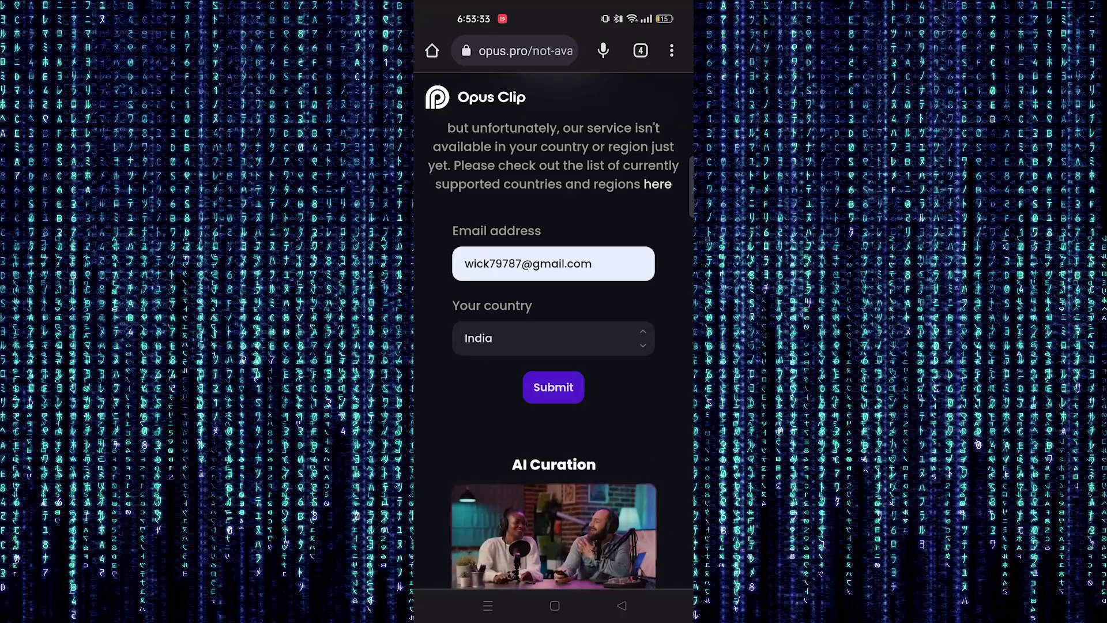
# - Submit the email and country form and view the 'submission received' confirmation
pyautogui.click(552, 388)
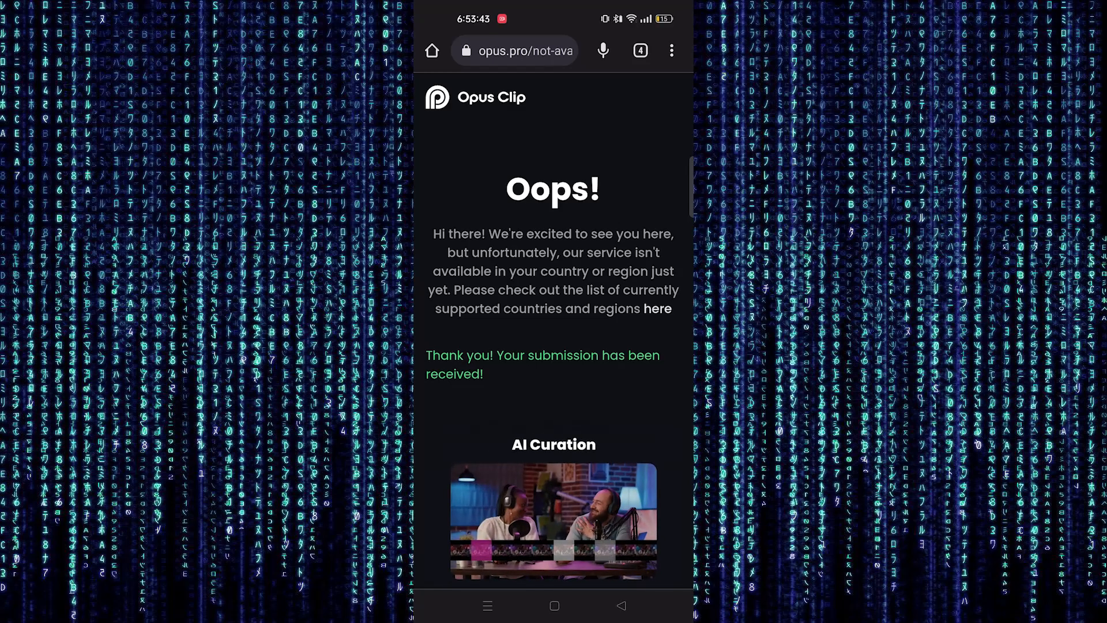
pyautogui.scroll(-3)
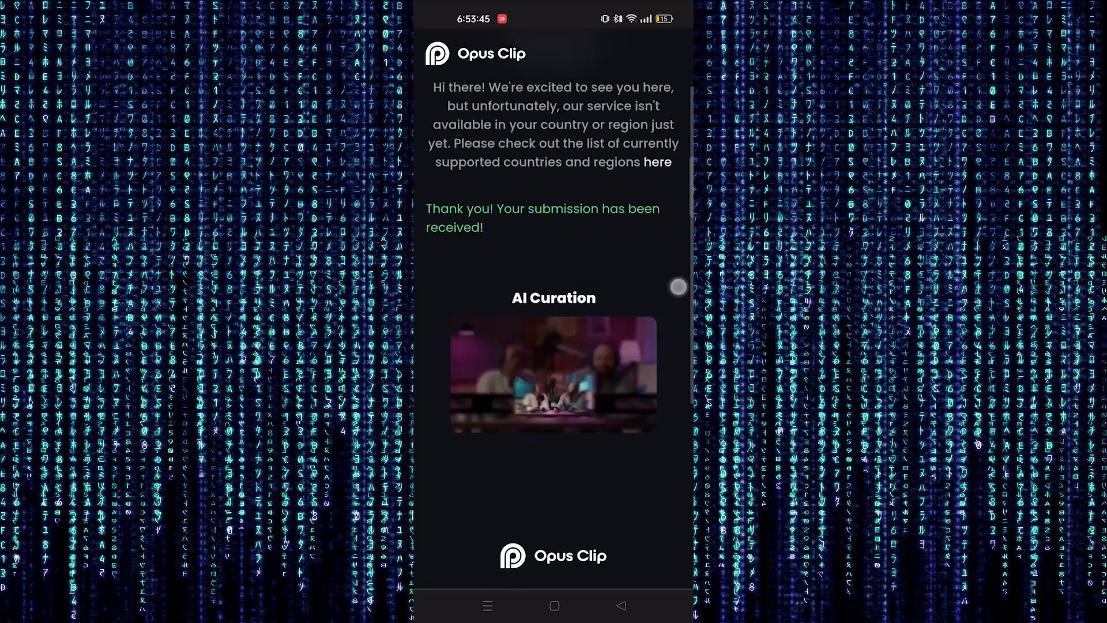